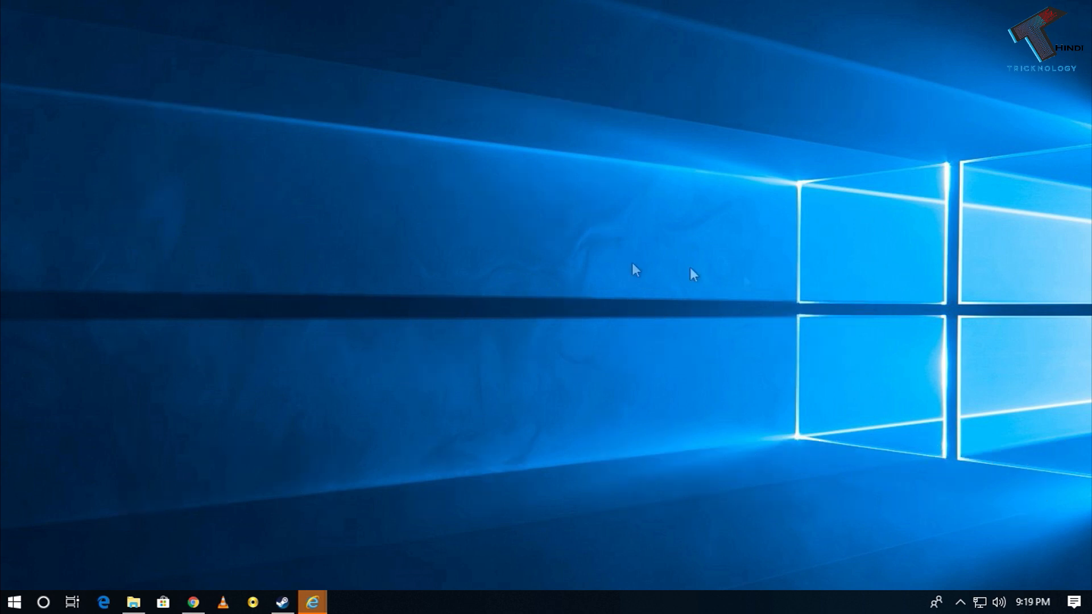
# Show the System information window from This PC's Properties in File Explorer
pyautogui.click(134, 601)
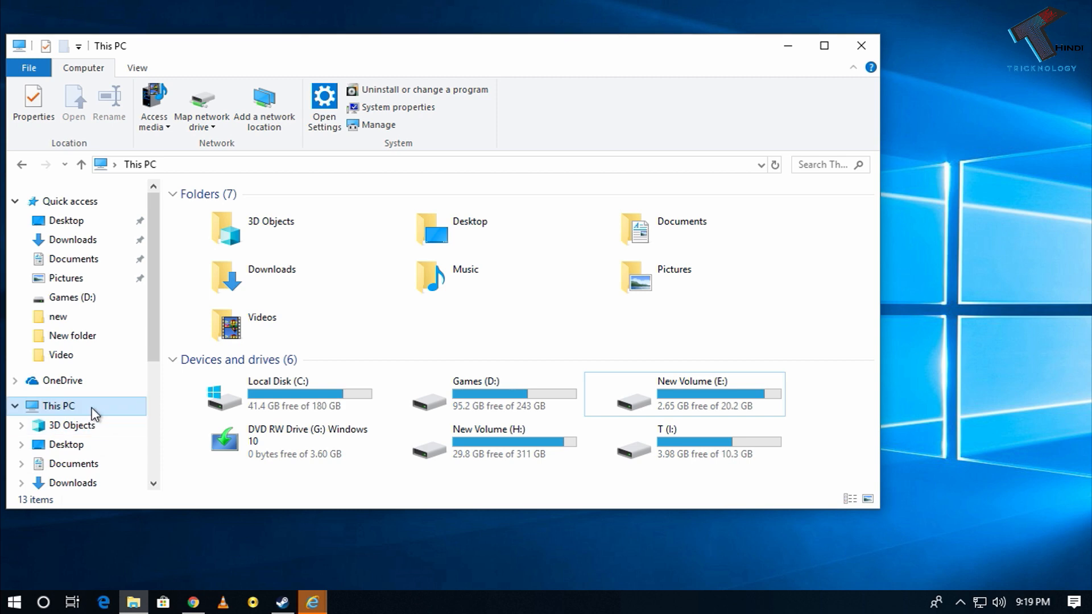
pyautogui.rightClick(54, 406)
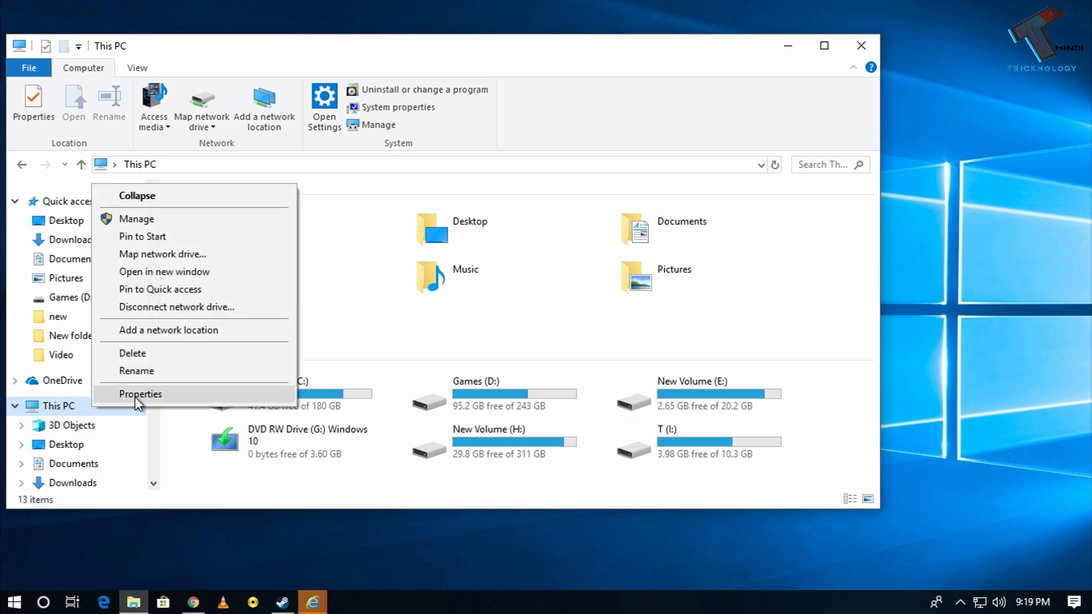
pyautogui.click(140, 395)
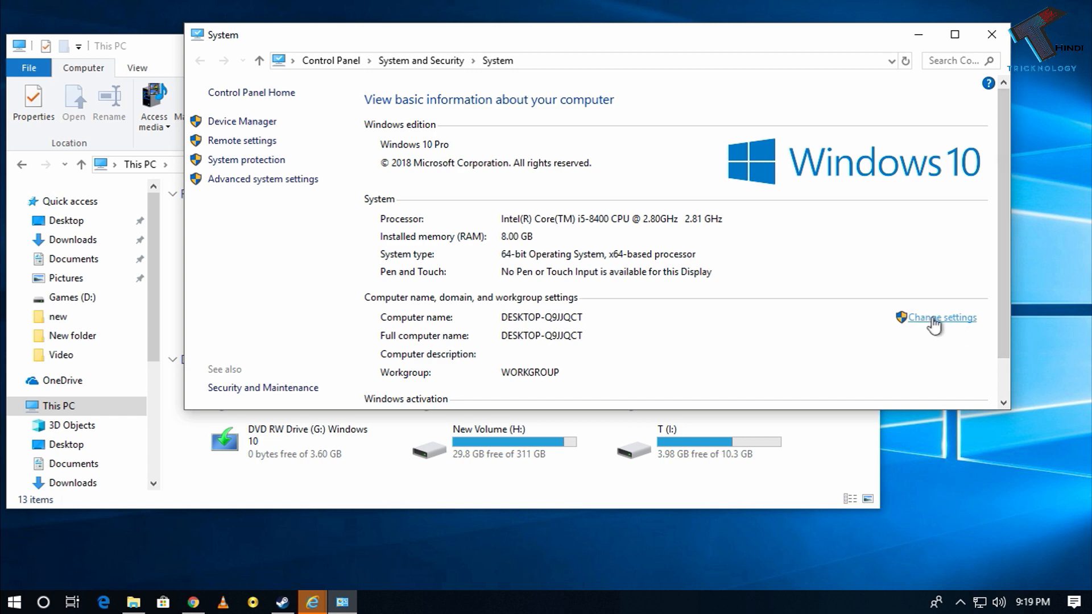
pyautogui.moveTo(944, 325)
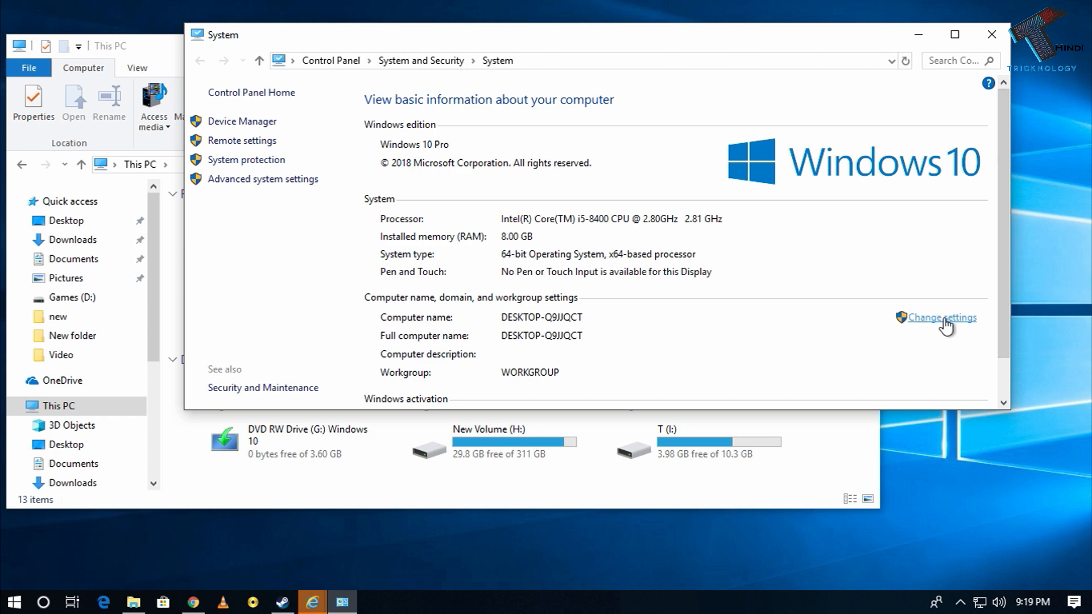
# Reach the Advanced Performance Options showing the 4000 MB total paging file
pyautogui.click(942, 318)
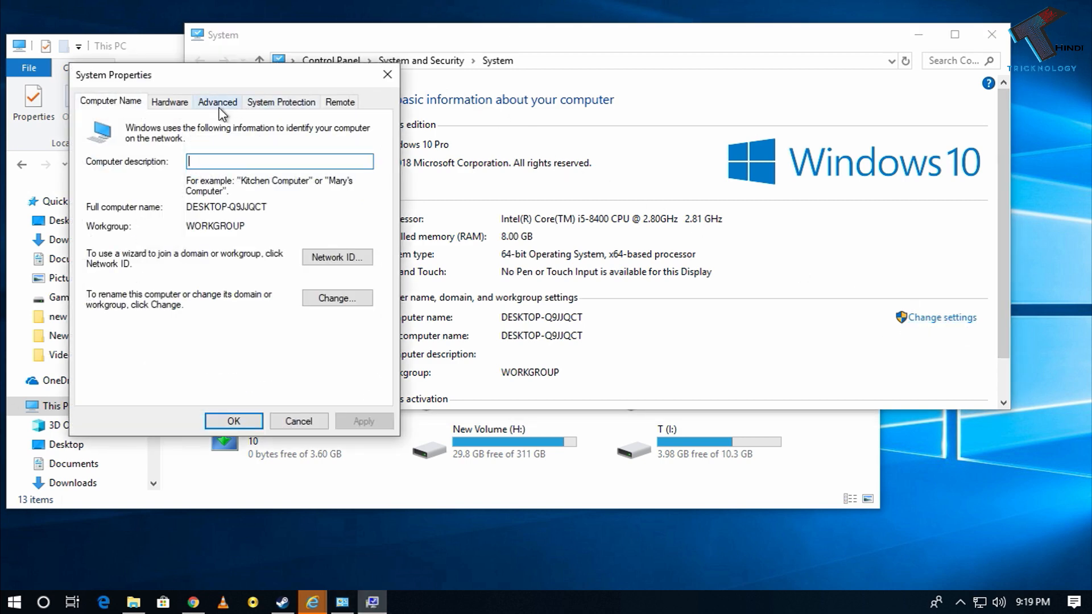
pyautogui.click(218, 102)
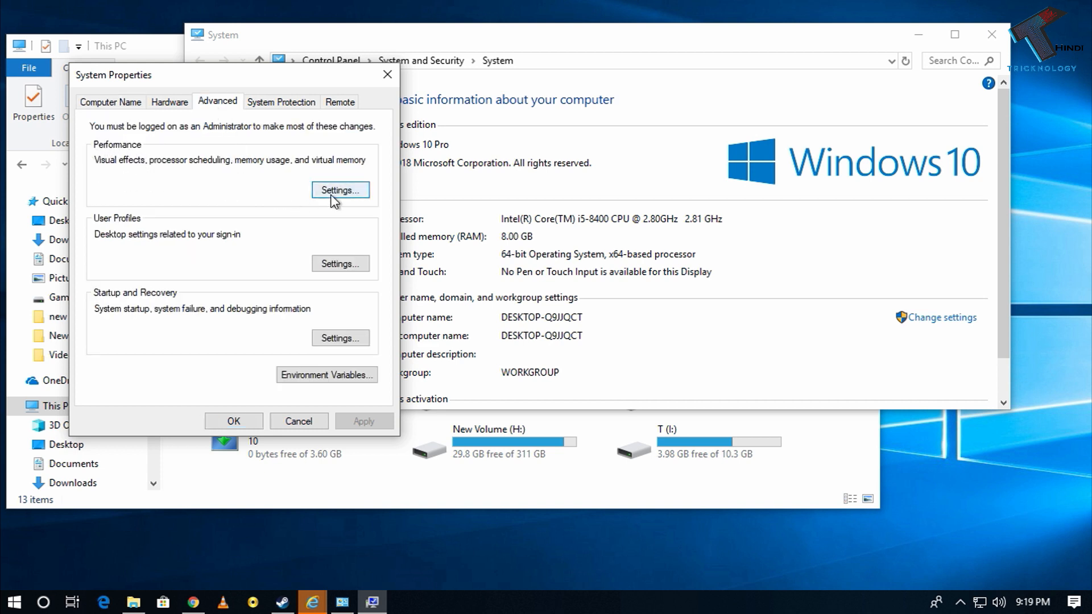
pyautogui.click(340, 190)
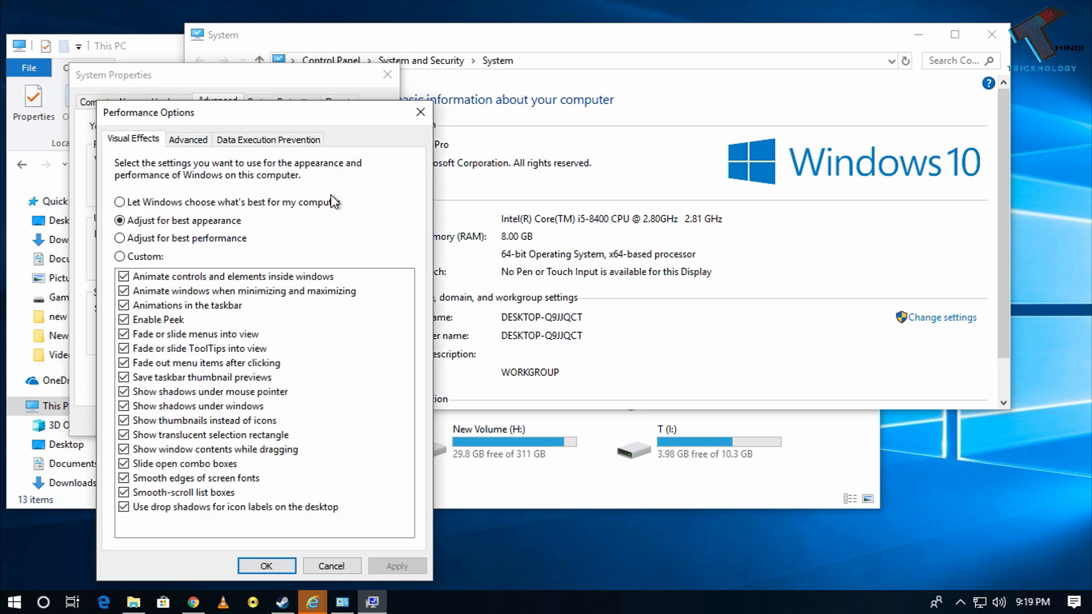
pyautogui.moveTo(211, 155)
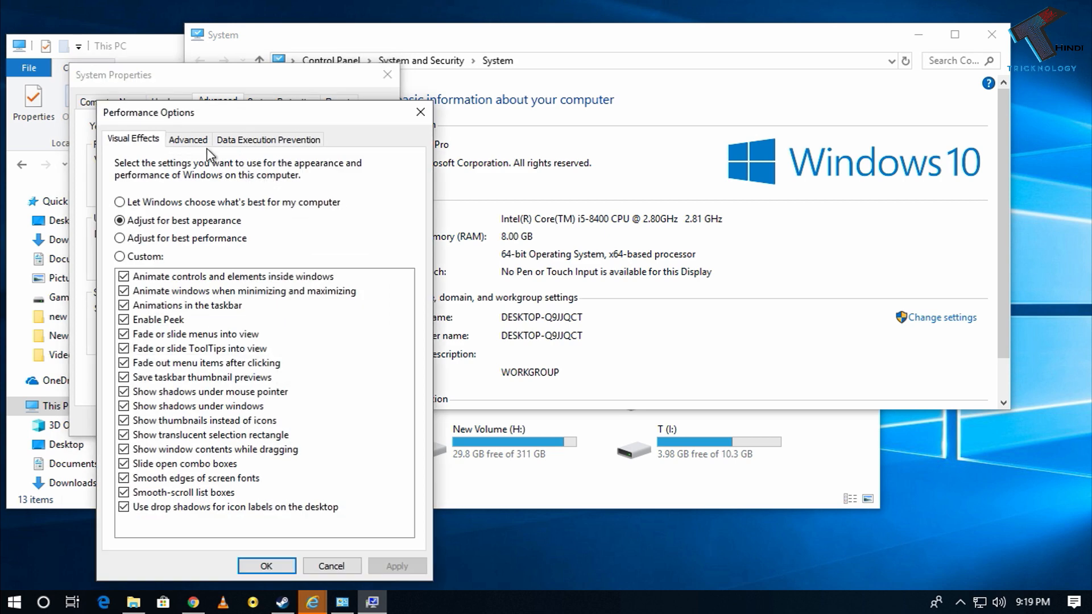
pyautogui.click(187, 139)
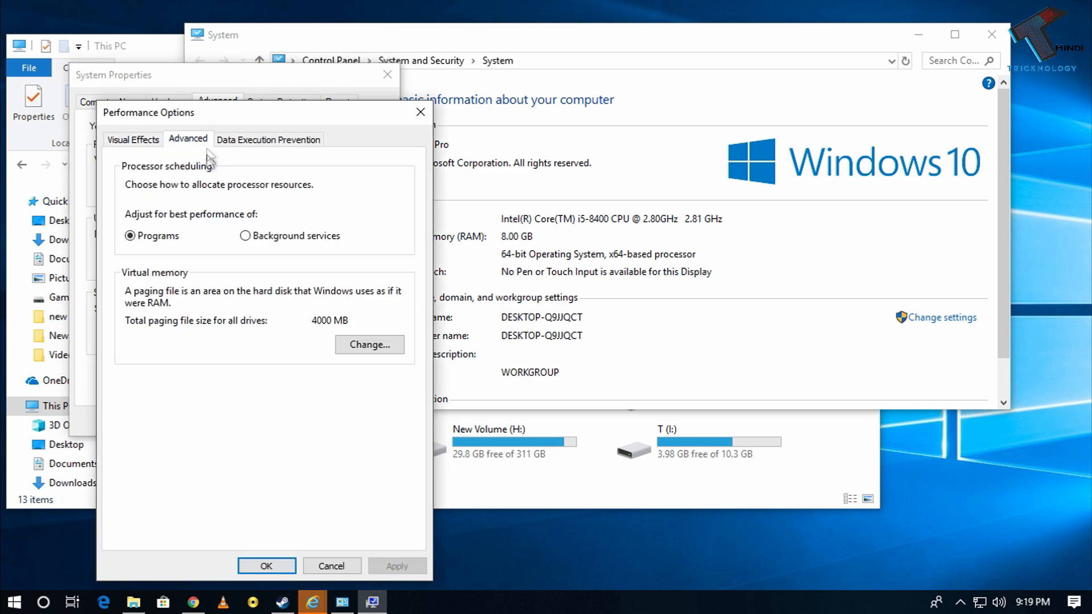
pyautogui.moveTo(369, 346)
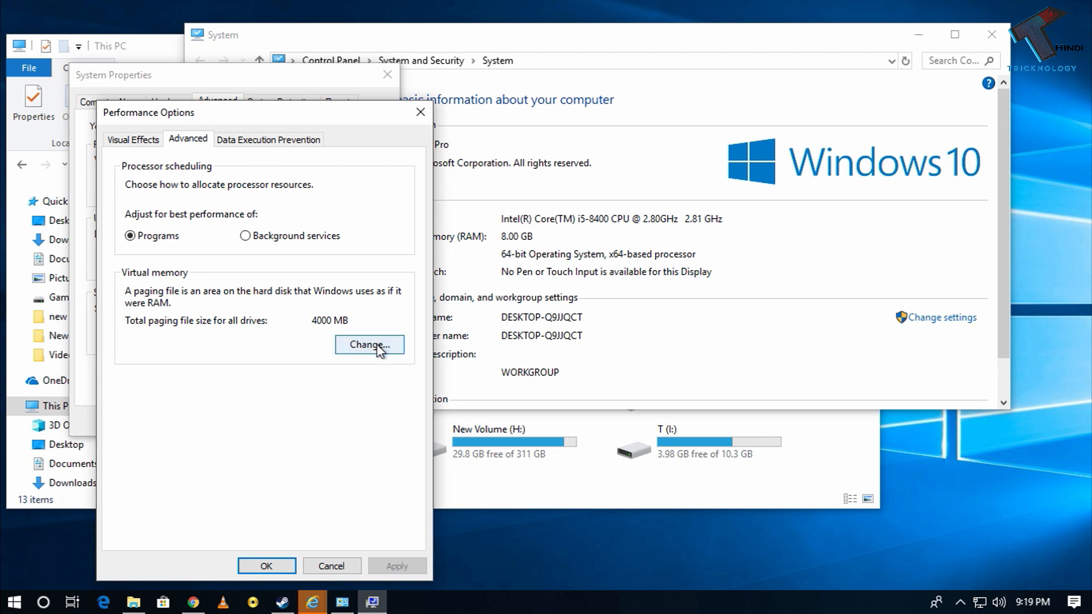
# Set drive C's paging file to System managed size and accept the restart notice
pyautogui.click(370, 346)
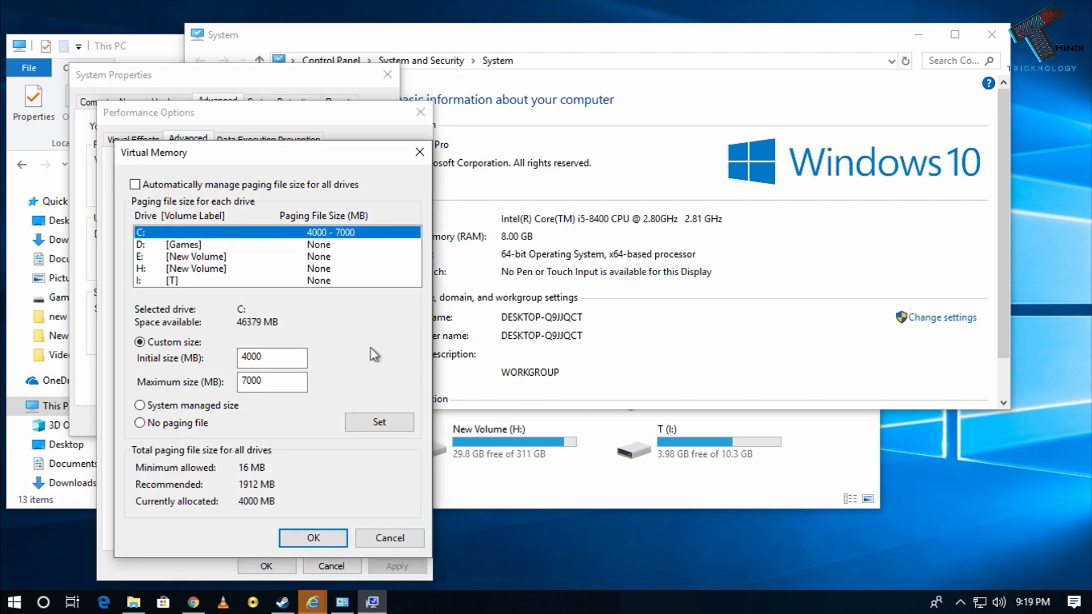
pyautogui.moveTo(241, 413)
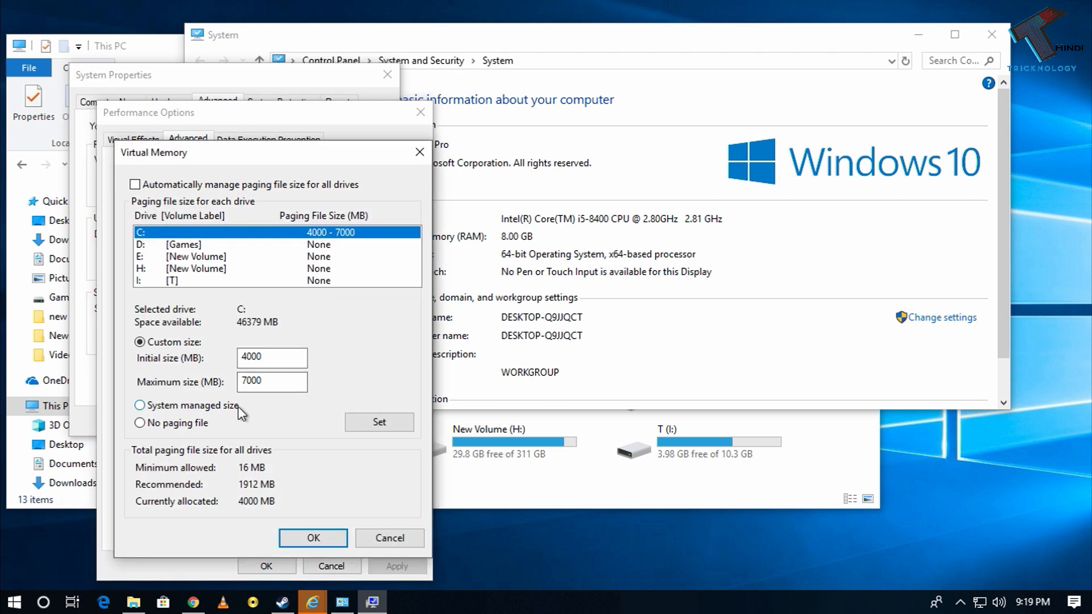
pyautogui.click(140, 404)
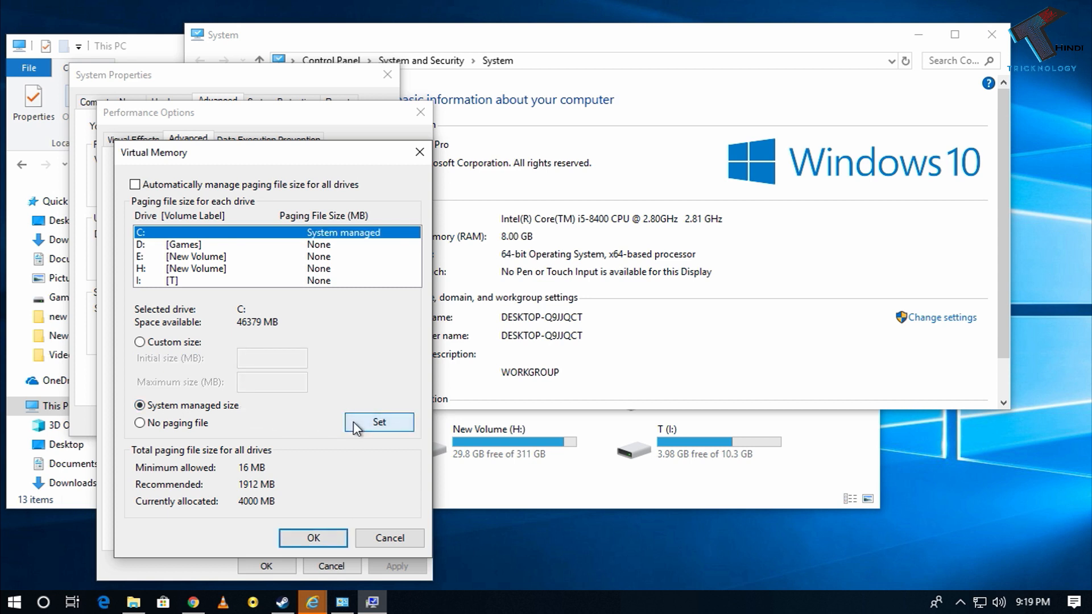
pyautogui.moveTo(314, 543)
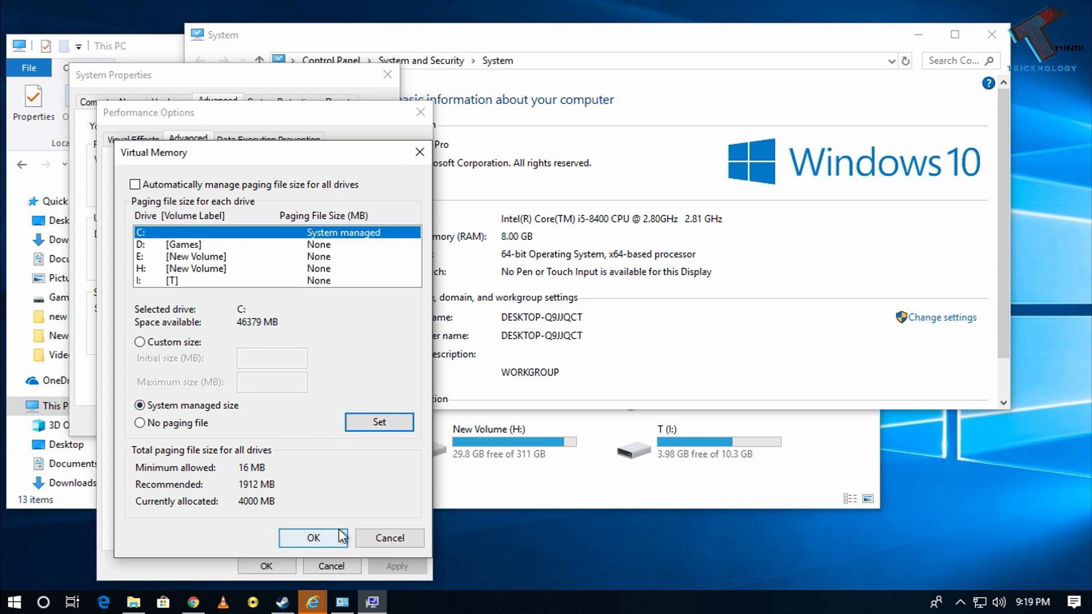
pyautogui.click(313, 538)
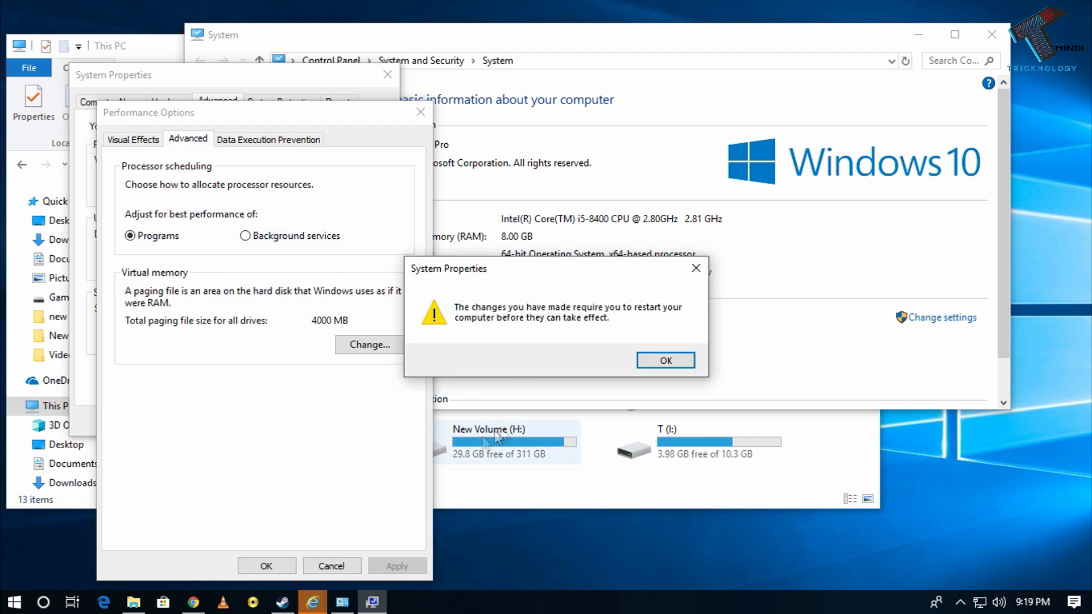
pyautogui.click(663, 361)
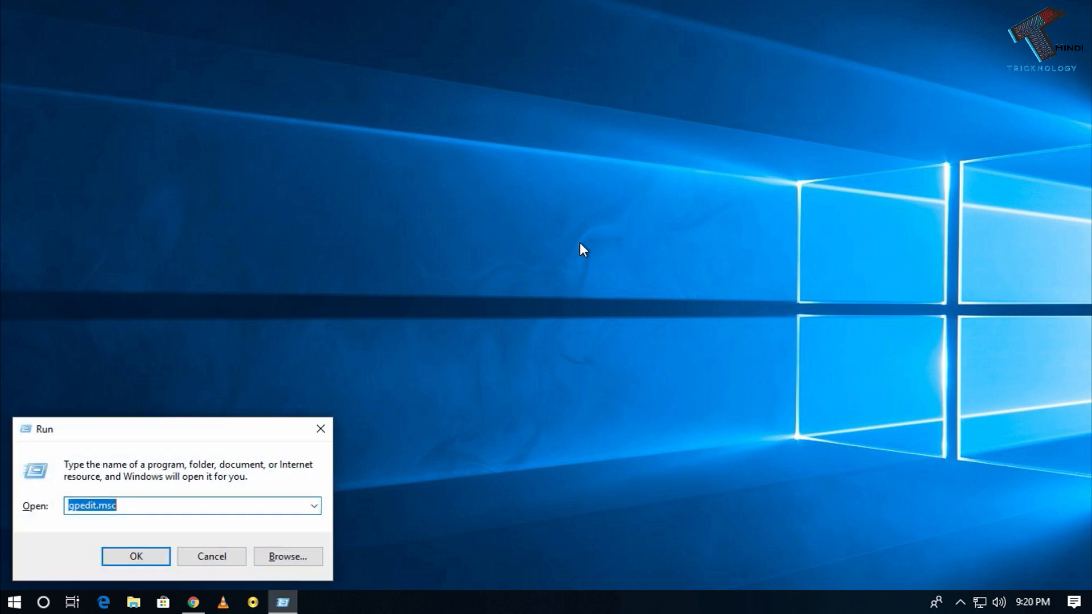
# Run gpedit.msc to launch the Local Group Policy Editor
pyautogui.write('gpe')
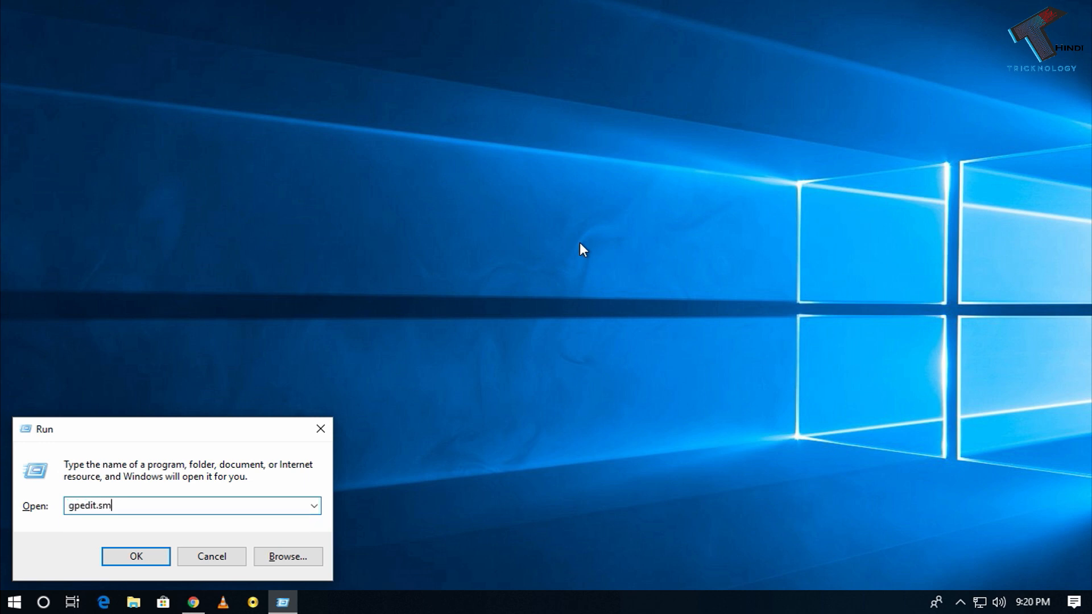
pyautogui.click(135, 556)
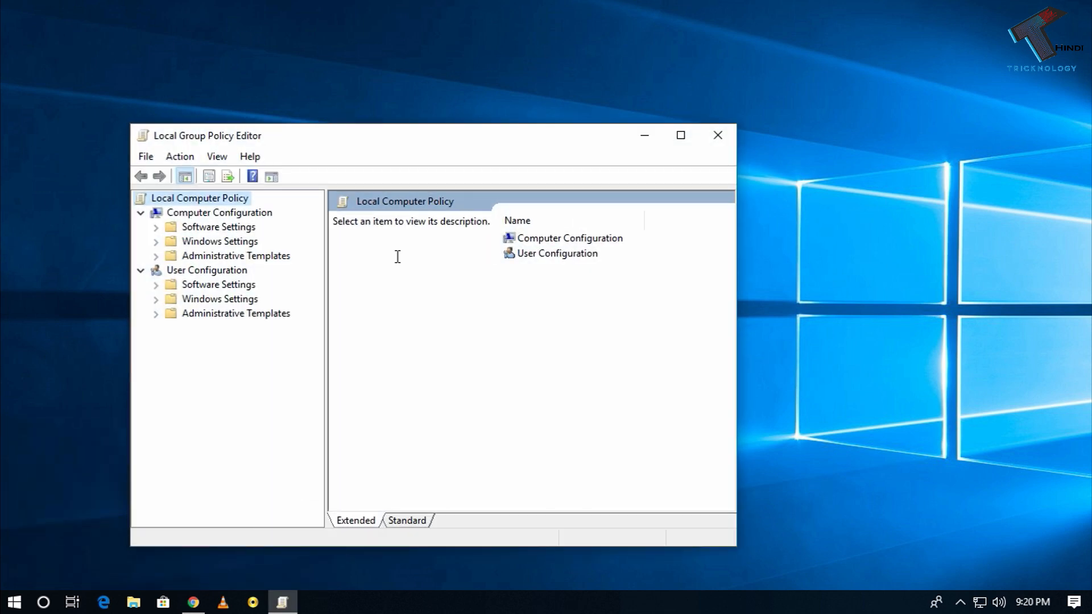
pyautogui.moveTo(222, 263)
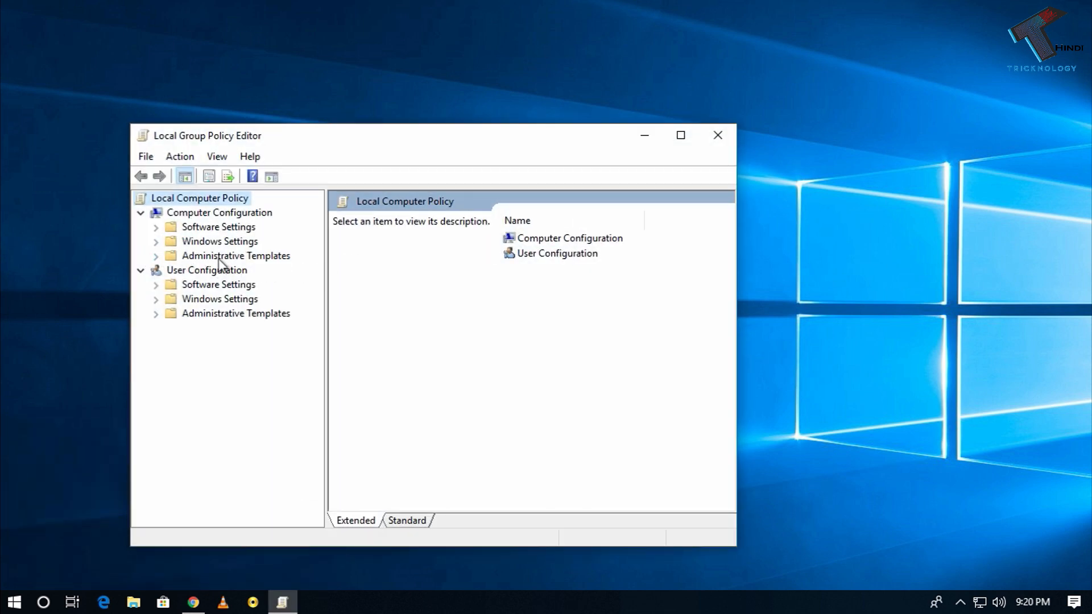
# Browse Administrative Templates > System > Troubleshooting and Diagnostics to Windows Resource Exhaustion Detection and Resolution
pyautogui.click(154, 256)
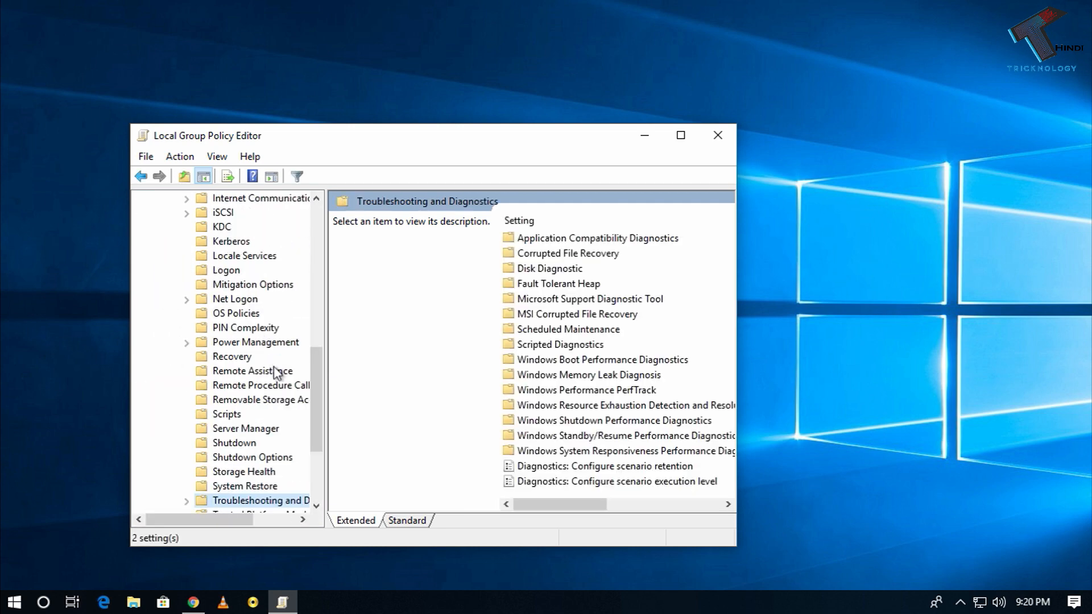
pyautogui.scroll(-3)
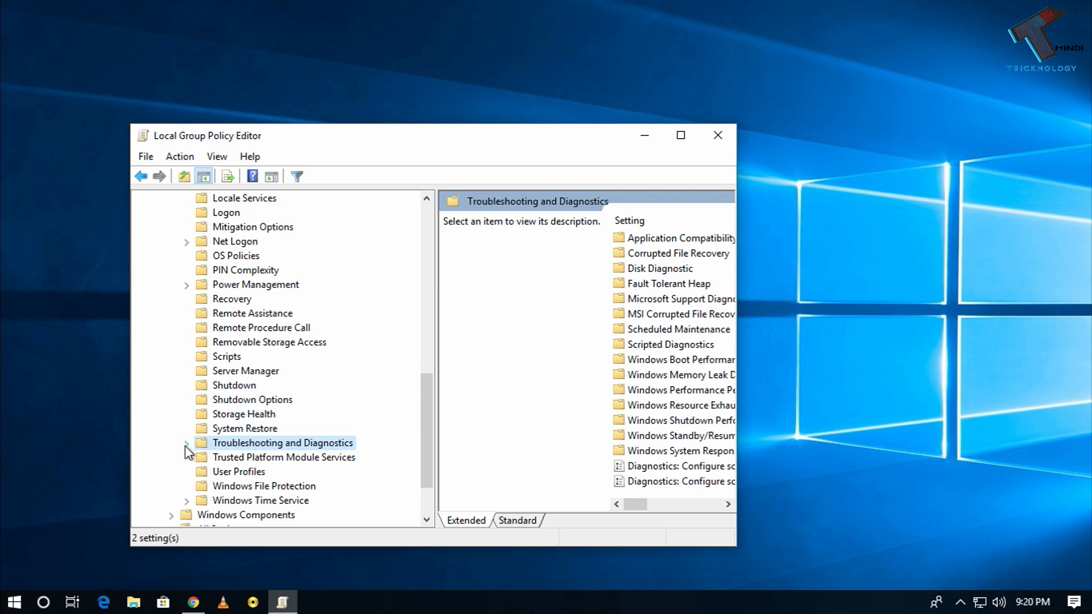
pyautogui.click(185, 443)
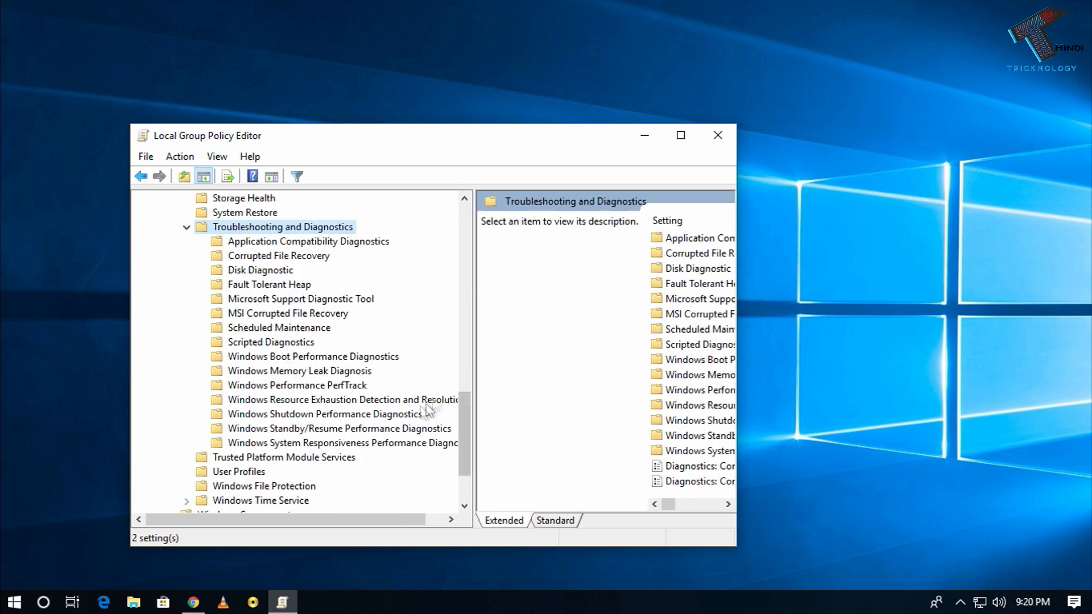
pyautogui.click(343, 399)
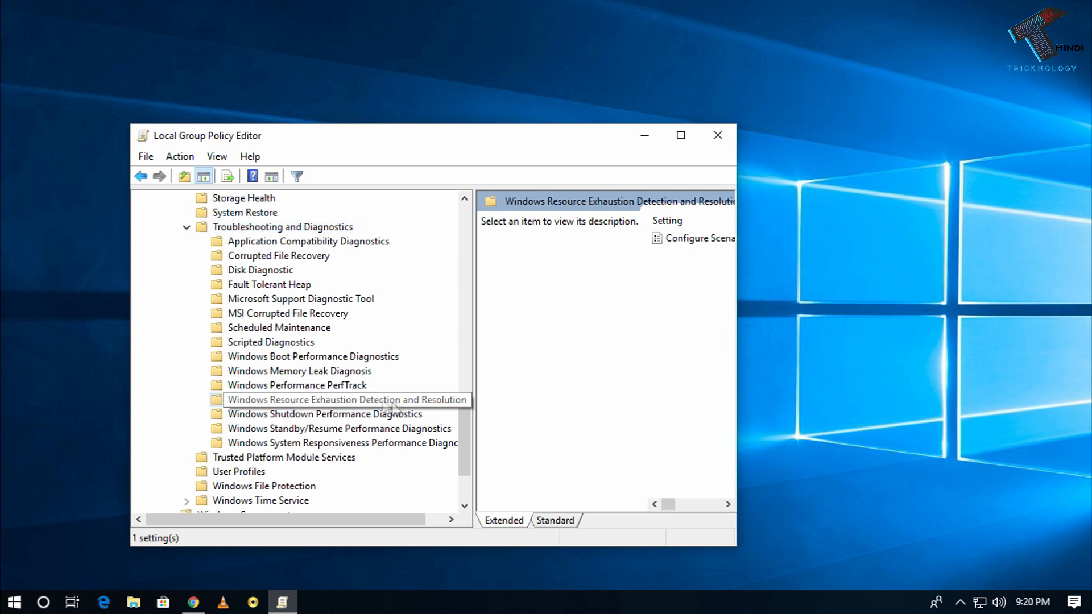
pyautogui.moveTo(509, 398)
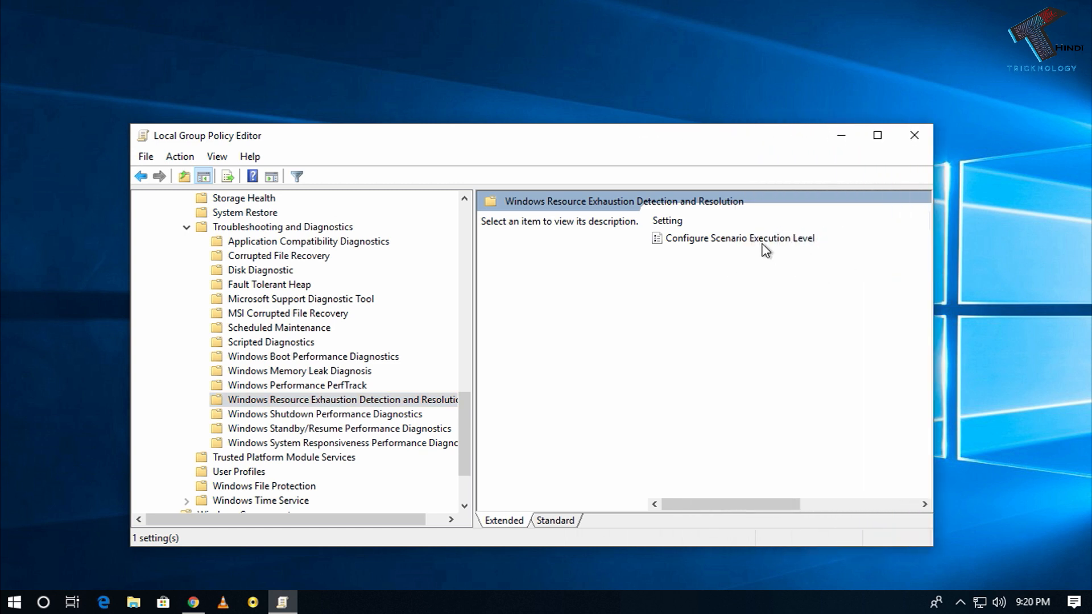
# Edit Configure Scenario Execution Level, set it to Disabled and apply
pyautogui.click(740, 237)
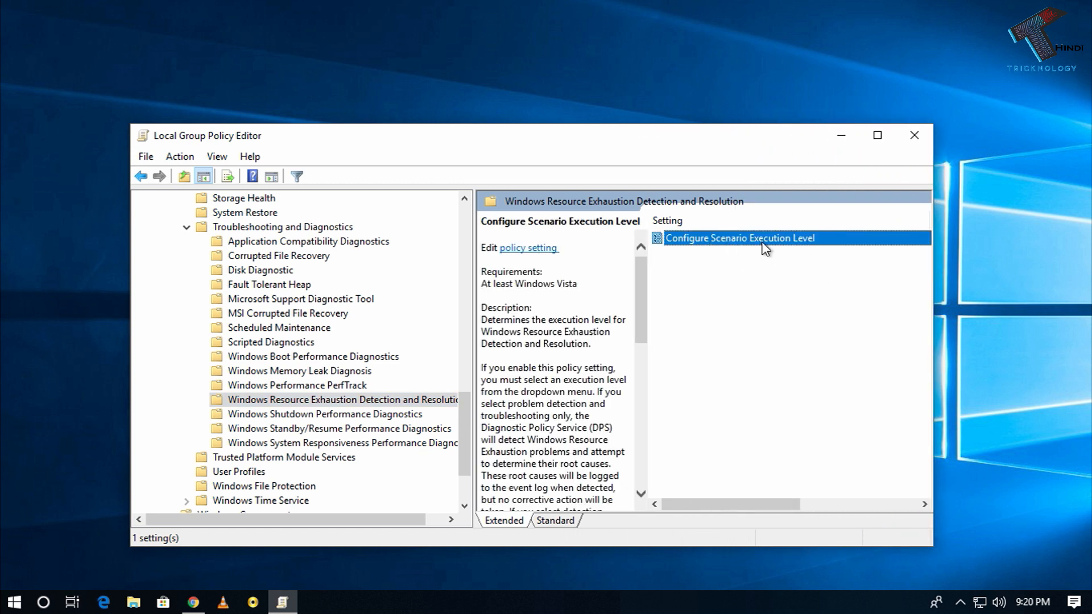
pyautogui.moveTo(754, 251)
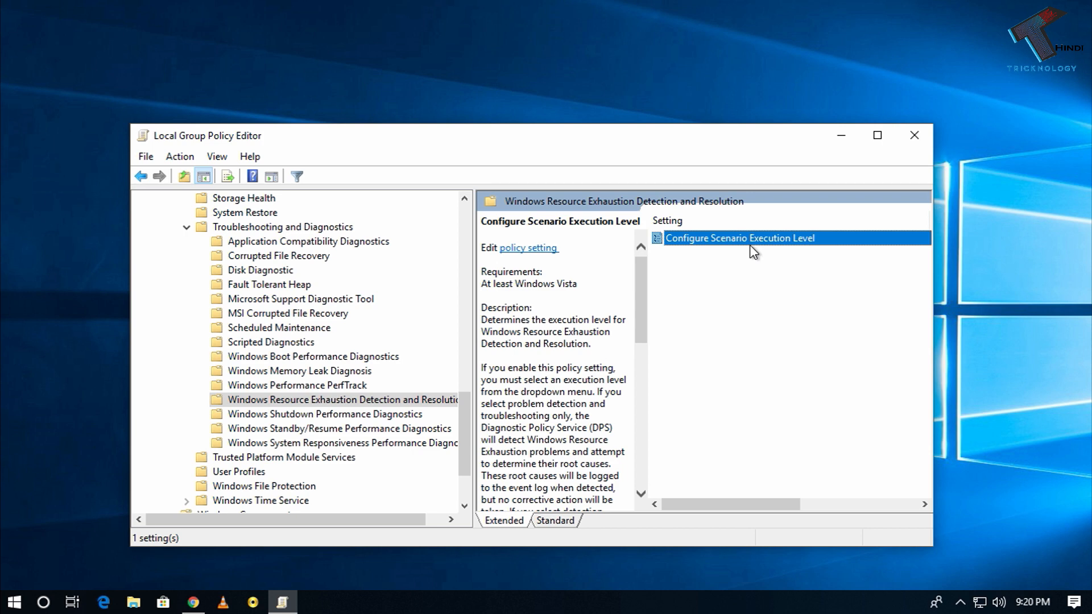
pyautogui.rightClick(740, 238)
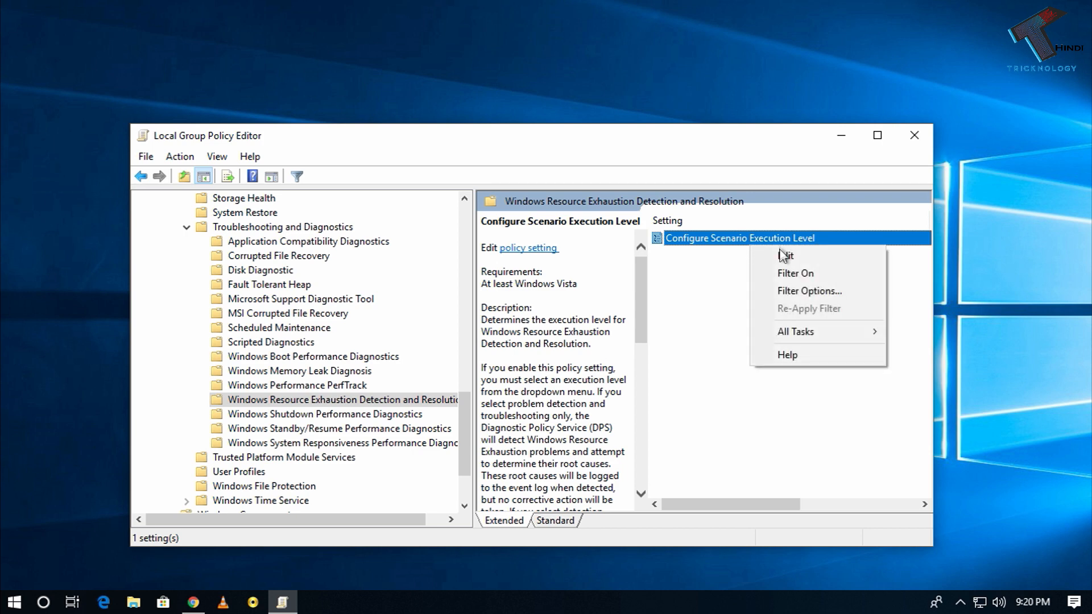
pyautogui.click(786, 254)
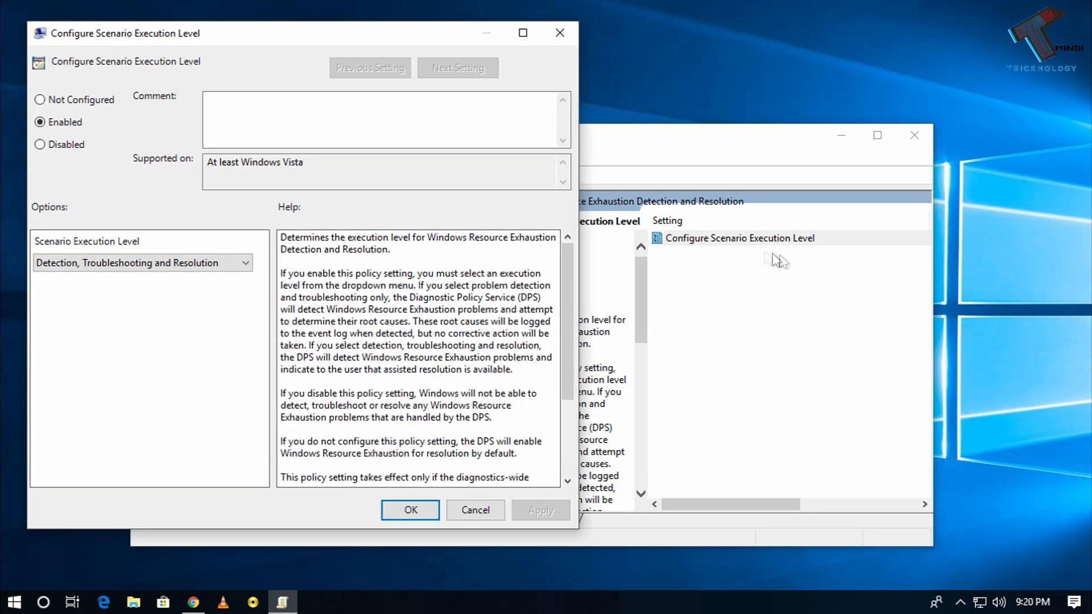
pyautogui.moveTo(56, 147)
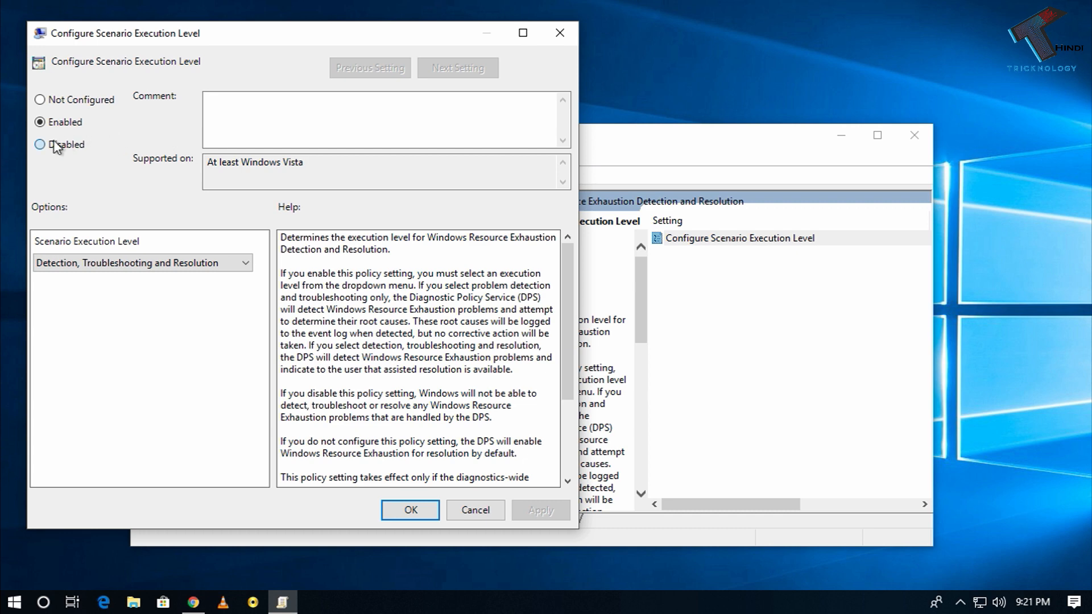
pyautogui.click(40, 146)
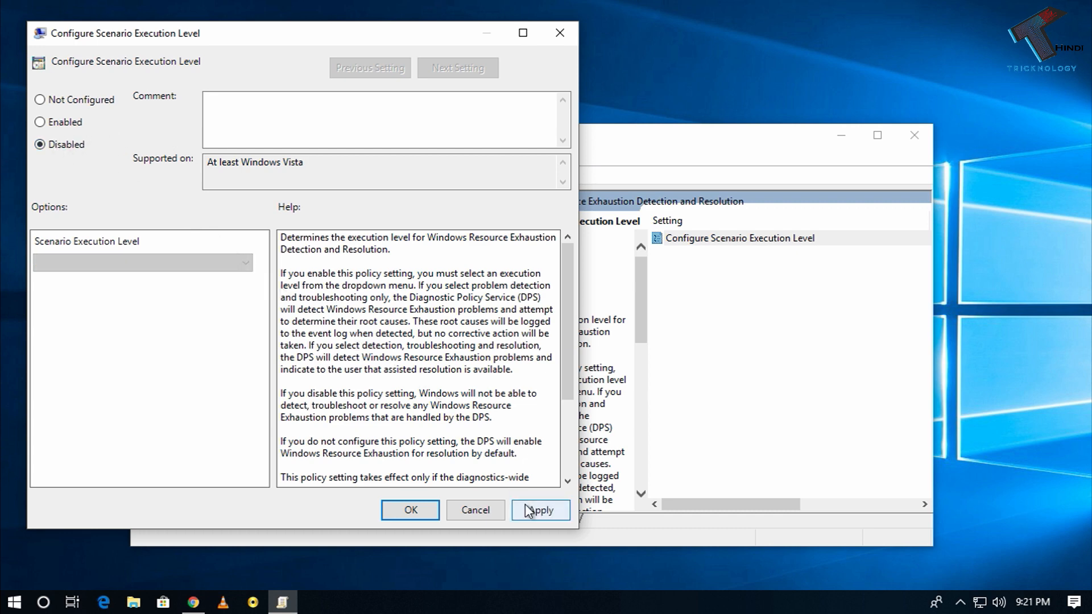
pyautogui.click(409, 509)
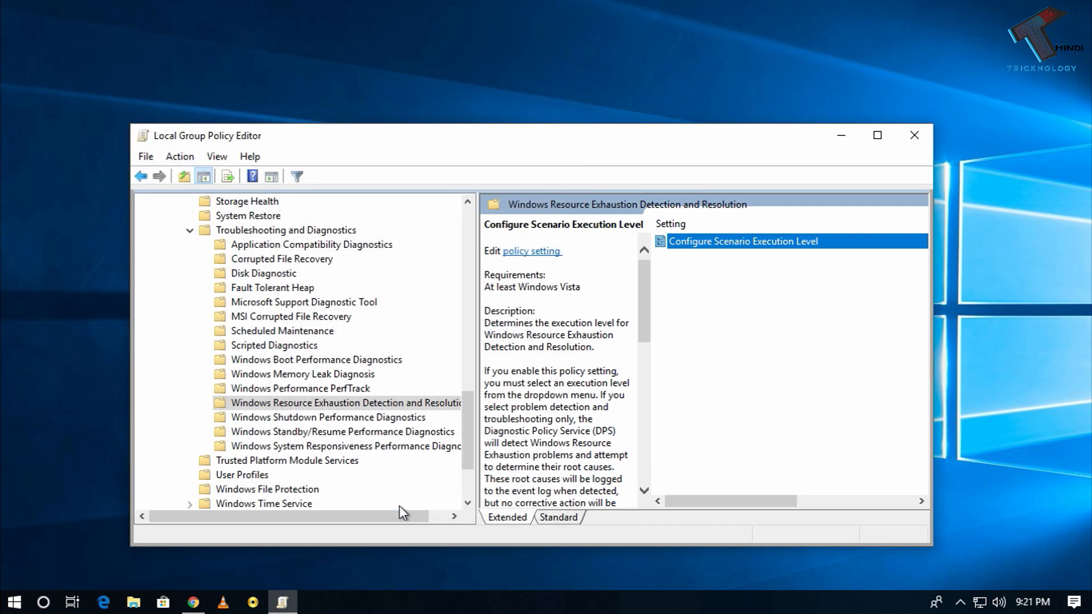